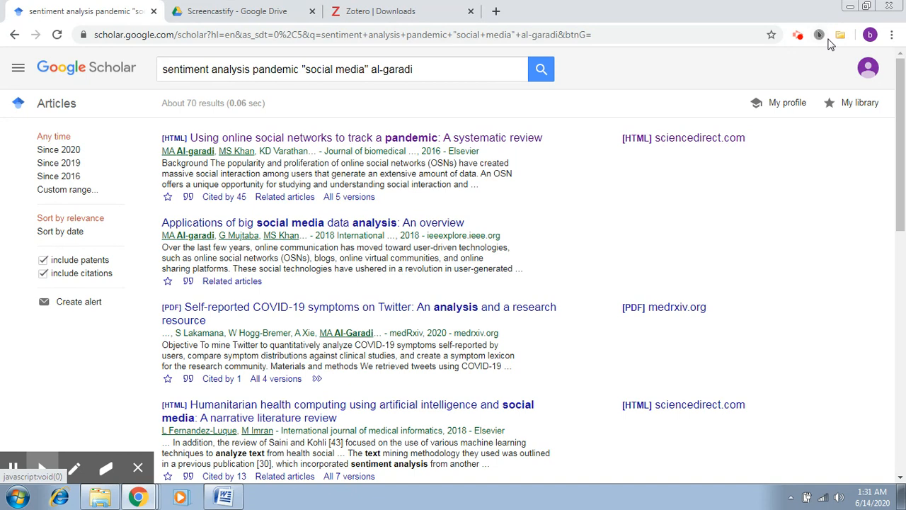
{"action": "mouse_move", "coordinate": [99, 431]}
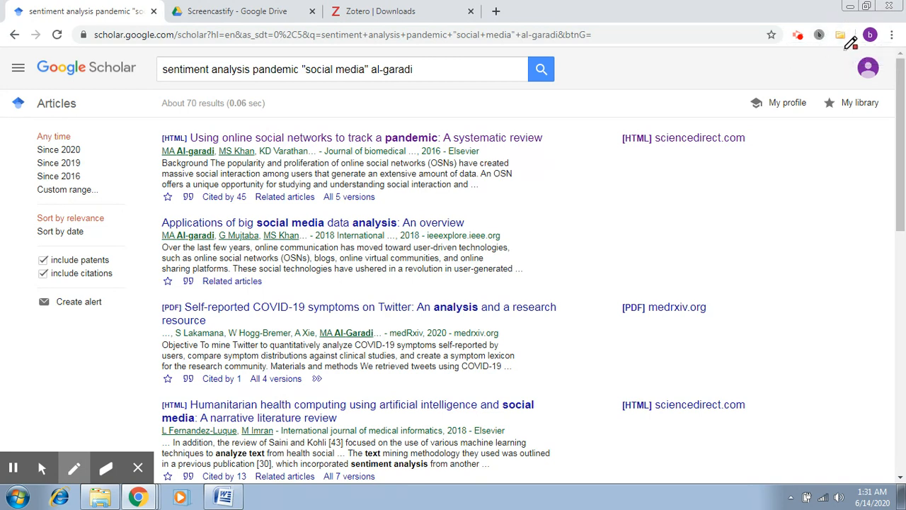
{"action": "mouse_move", "coordinate": [838, 54]}
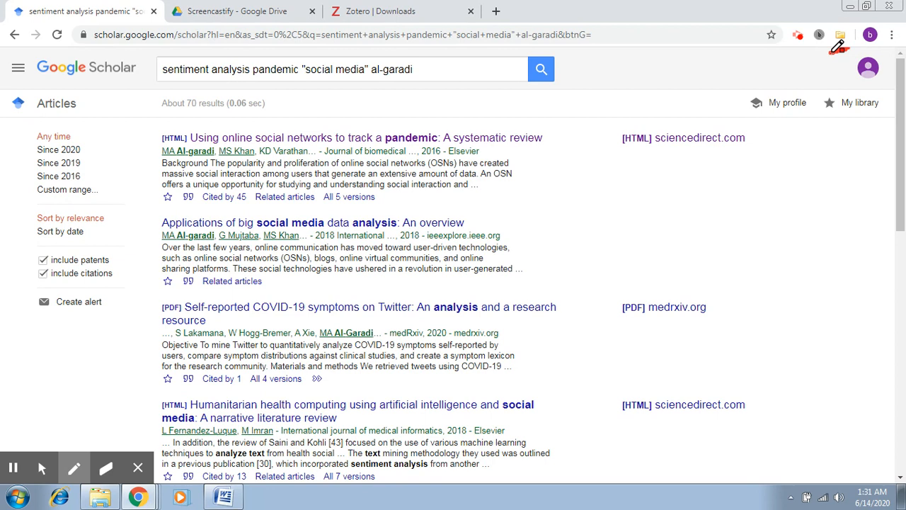
Bring up the Windows Start menu over the Scholar results.
{"action": "left_click", "coordinate": [74, 467]}
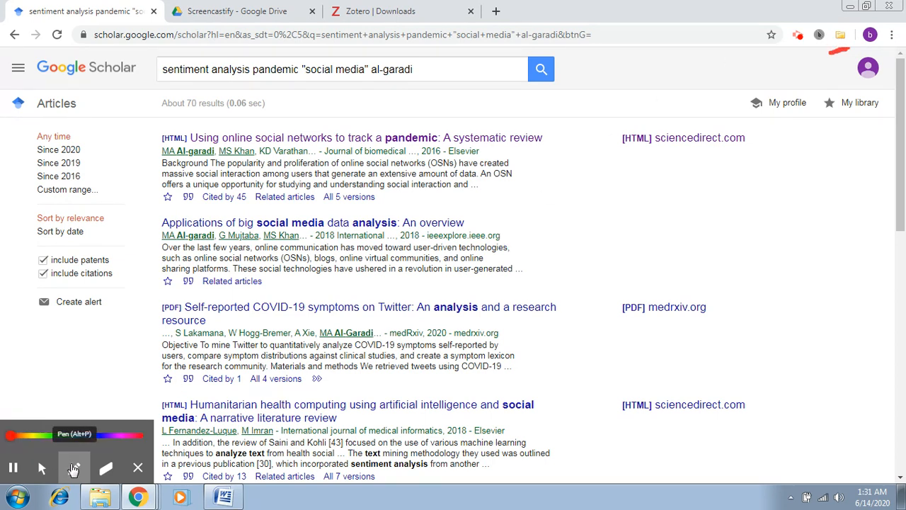
{"action": "left_click", "coordinate": [44, 467]}
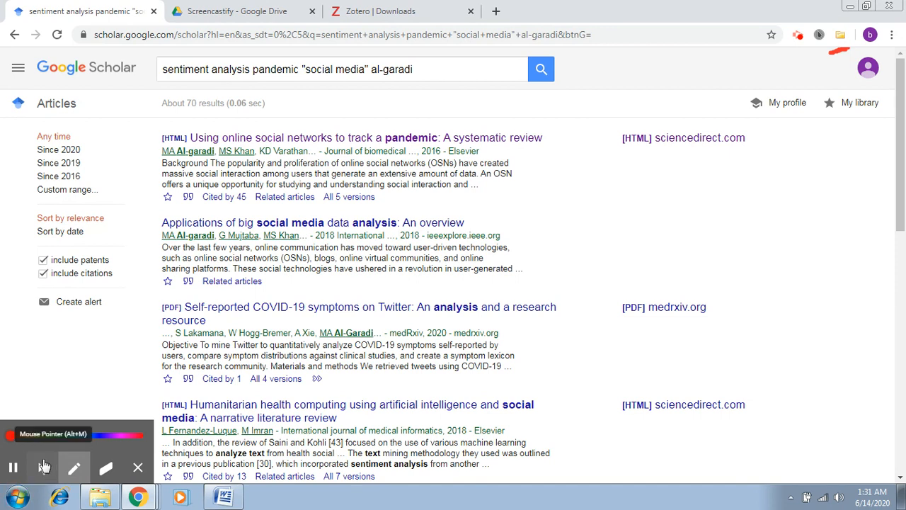
{"action": "left_click", "coordinate": [14, 496]}
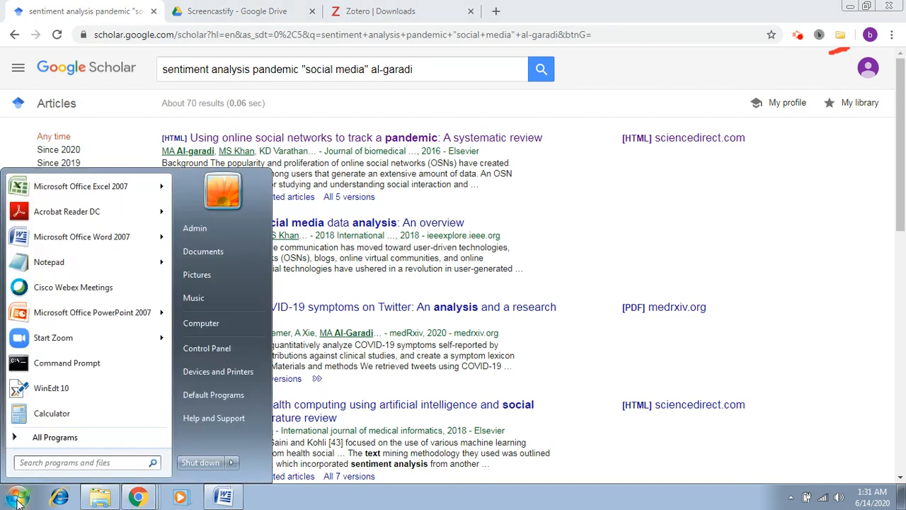
Search 'zot' in the Start menu and launch Zotero Standalone.
{"action": "type", "text": "zot"}
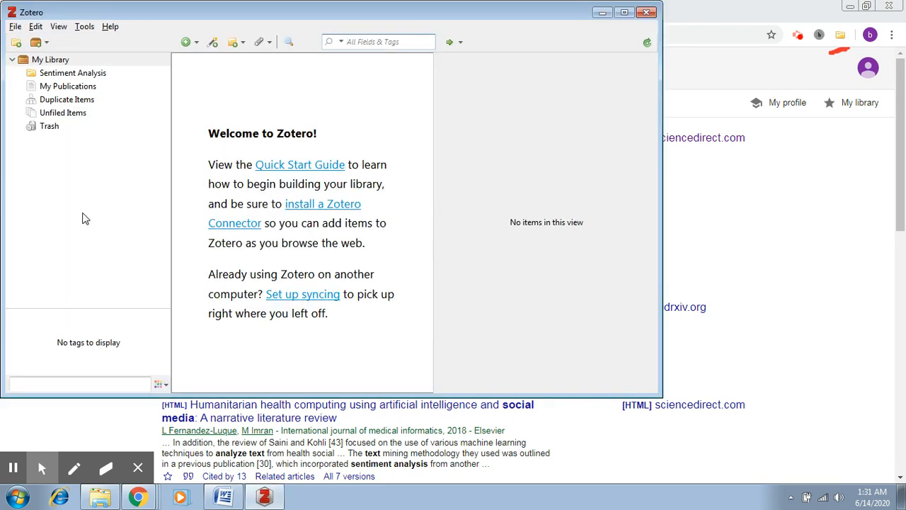
{"action": "mouse_move", "coordinate": [365, 136]}
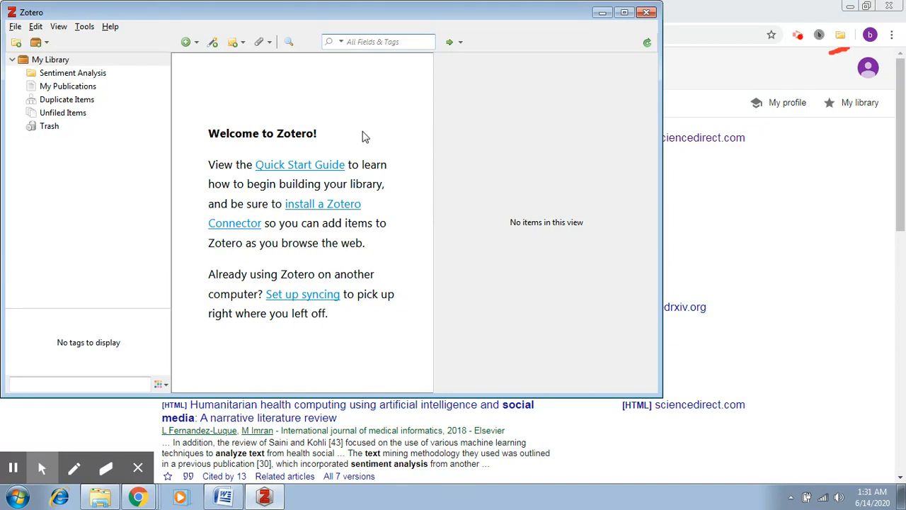
{"action": "mouse_move", "coordinate": [215, 164]}
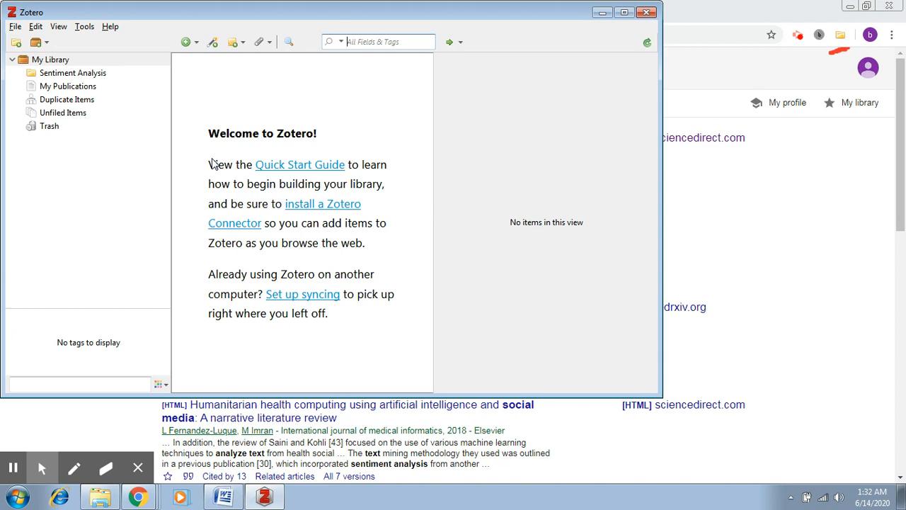
{"action": "mouse_move", "coordinate": [262, 335]}
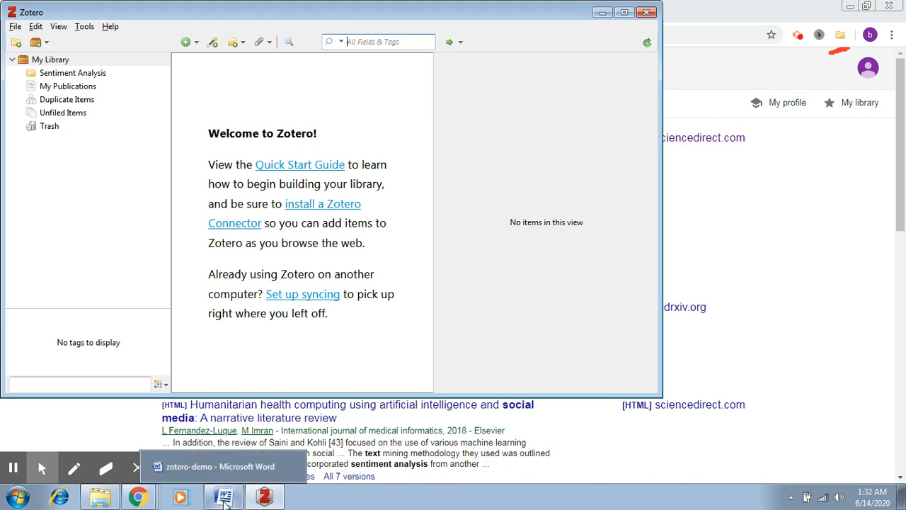
Review the zotero-demo Word draft's Al-garadi paragraph, then return to the Scholar results.
{"action": "left_click", "coordinate": [224, 496]}
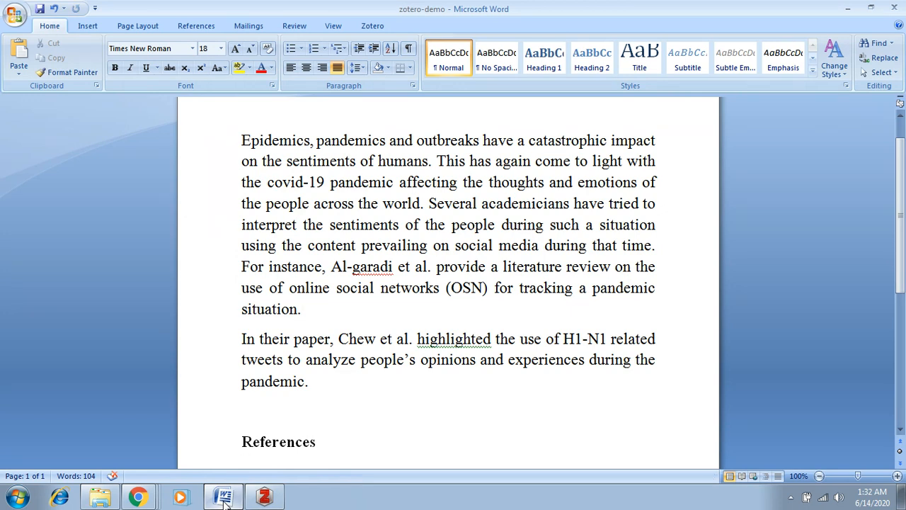
{"action": "left_click", "coordinate": [302, 309]}
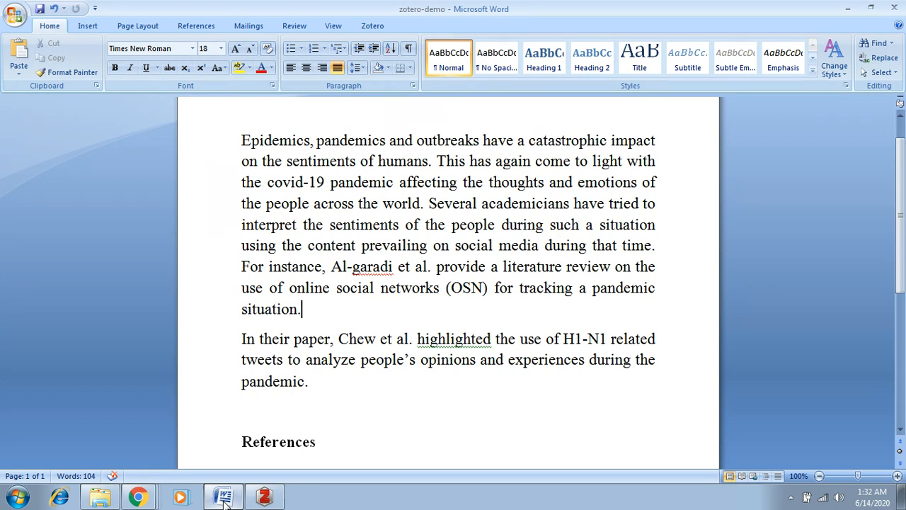
{"action": "mouse_move", "coordinate": [266, 233]}
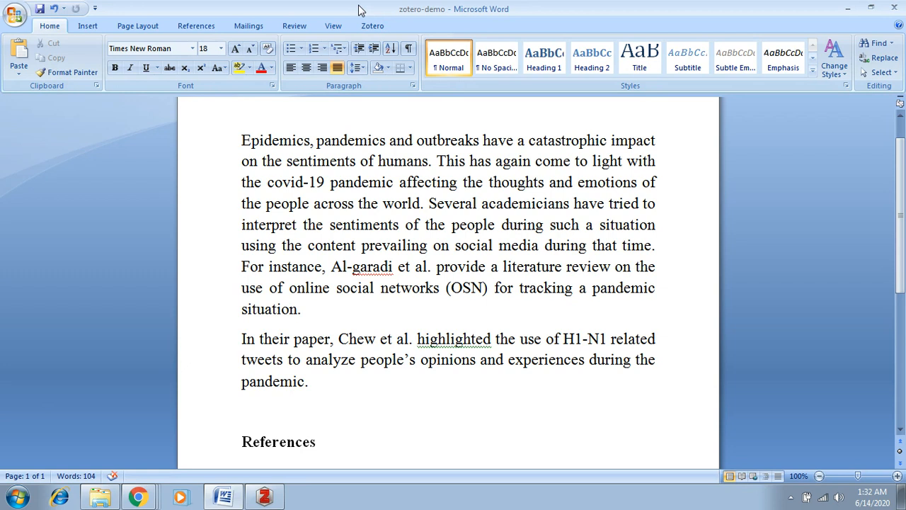
{"action": "mouse_move", "coordinate": [343, 39]}
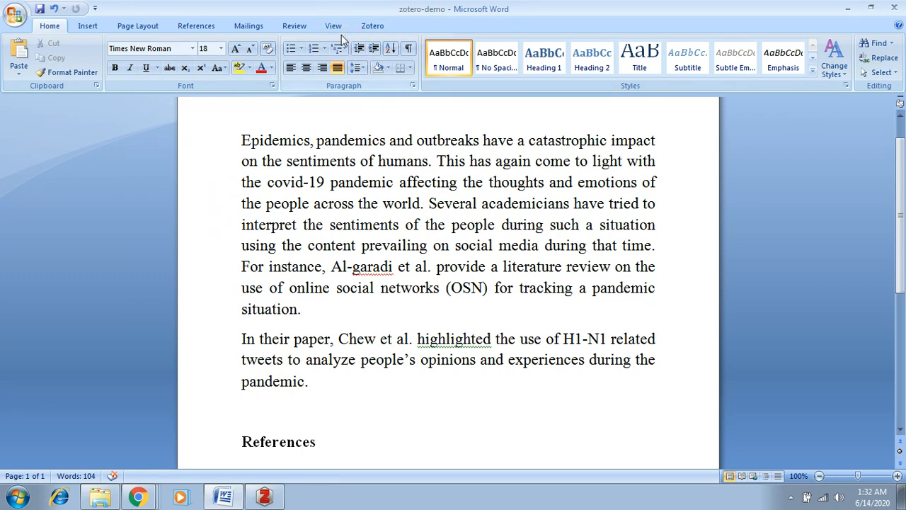
{"action": "mouse_move", "coordinate": [388, 197]}
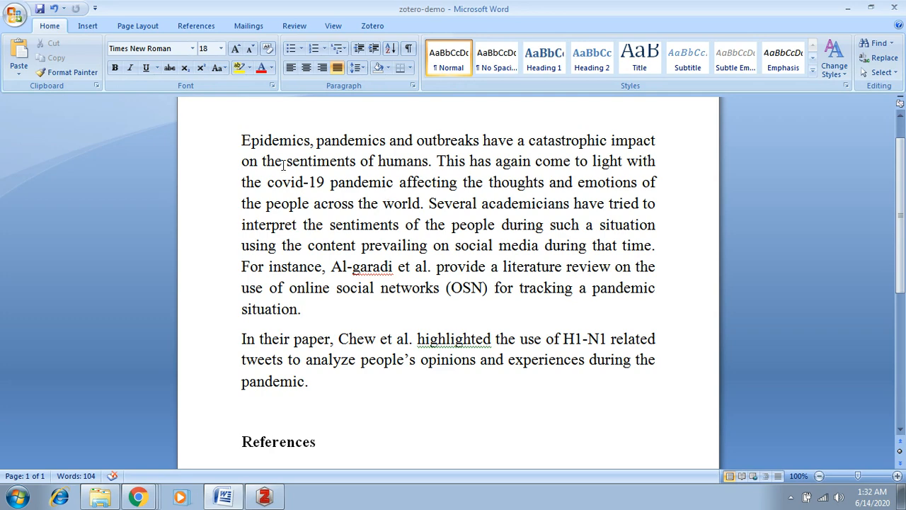
{"action": "left_click_drag", "start_coordinate": [241, 140], "coordinate": [300, 309]}
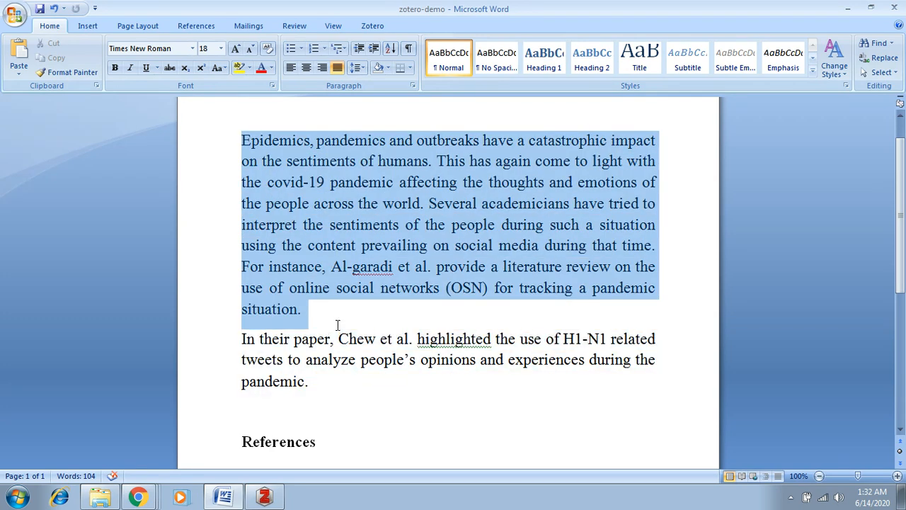
{"action": "left_click", "coordinate": [357, 314]}
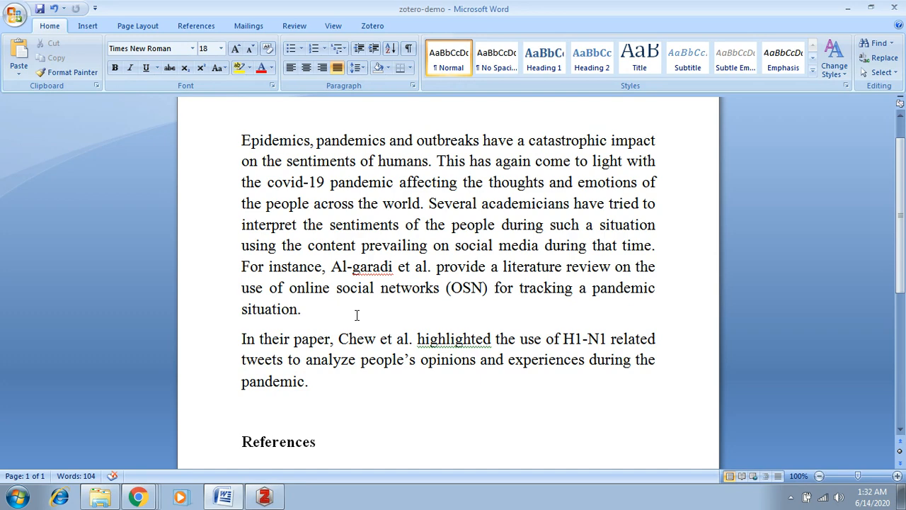
{"action": "left_click", "coordinate": [263, 496]}
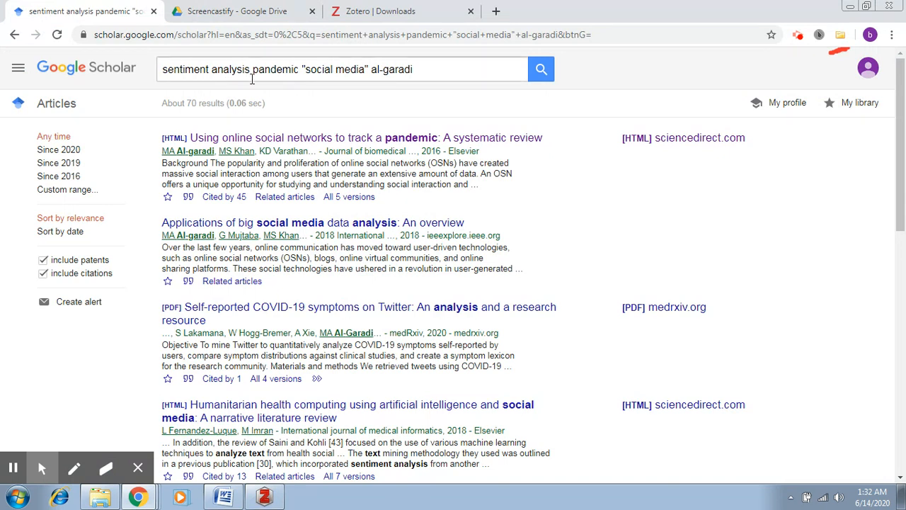
{"action": "mouse_move", "coordinate": [278, 148]}
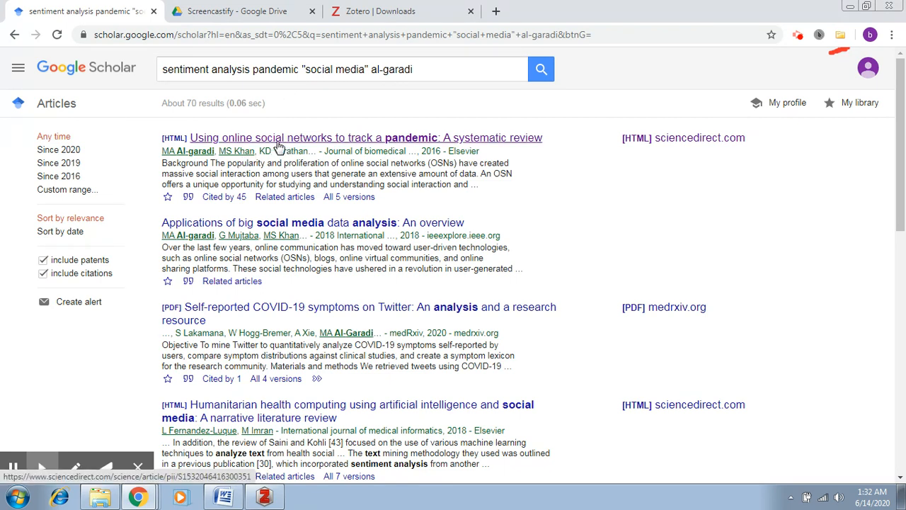
{"action": "mouse_move", "coordinate": [300, 144]}
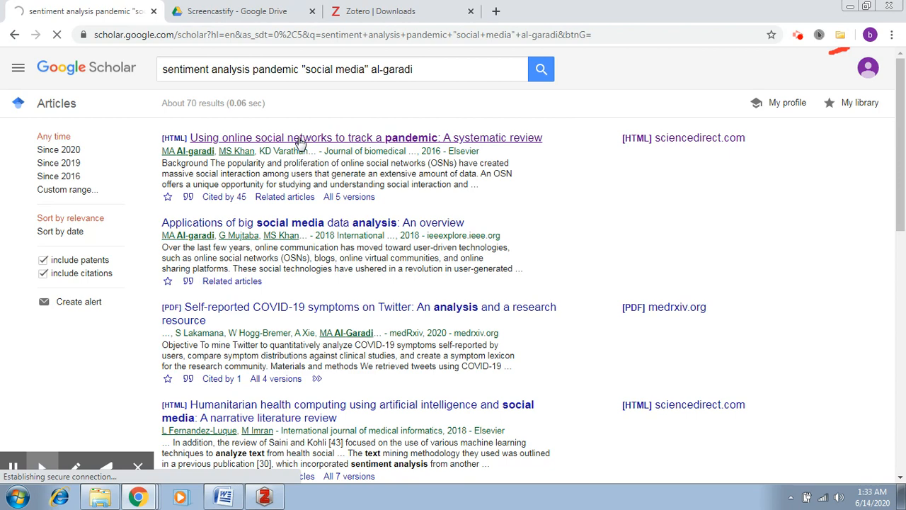
Open the first Scholar result, Al-garadi et al.'s pandemic review, on ScienceDirect.
{"action": "left_click", "coordinate": [366, 137]}
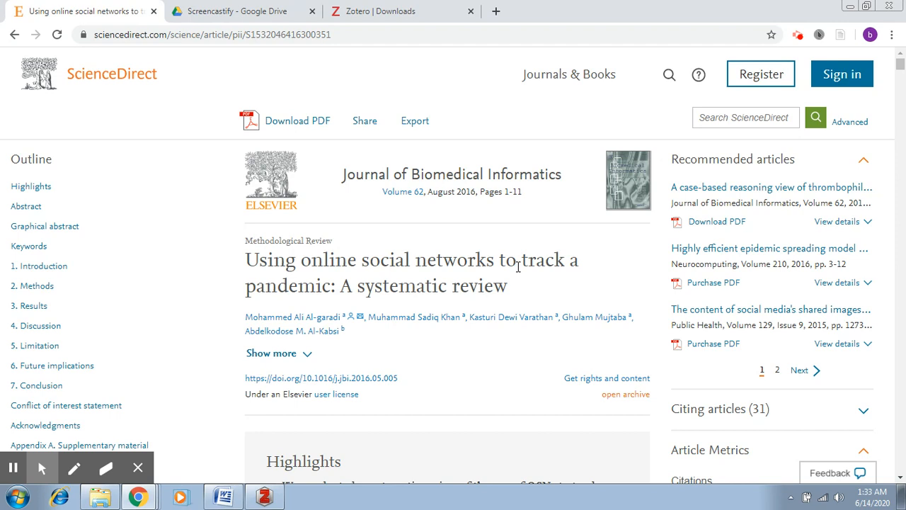
{"action": "mouse_move", "coordinate": [820, 34]}
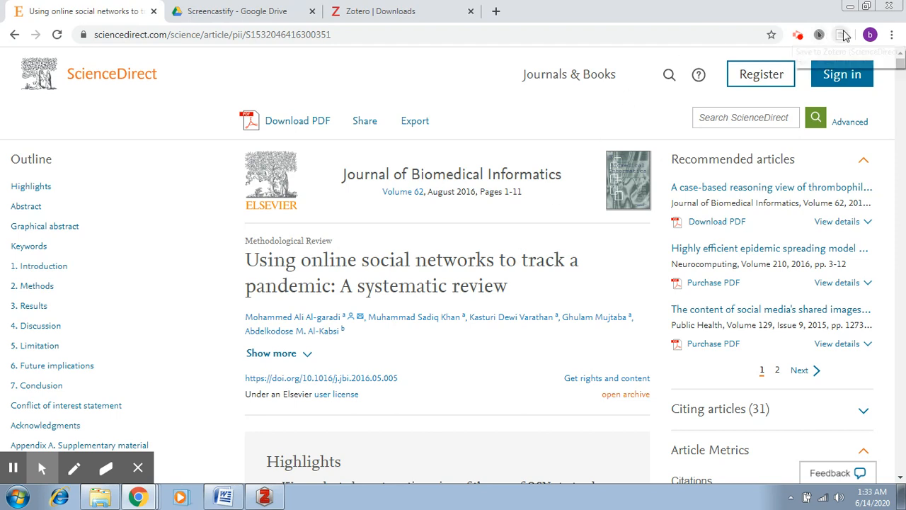
{"action": "mouse_move", "coordinate": [847, 36]}
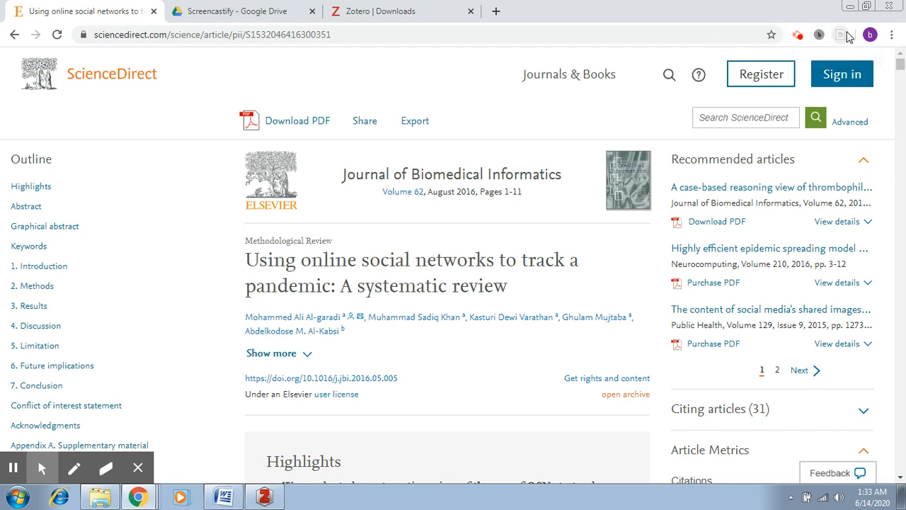
{"action": "mouse_move", "coordinate": [841, 34]}
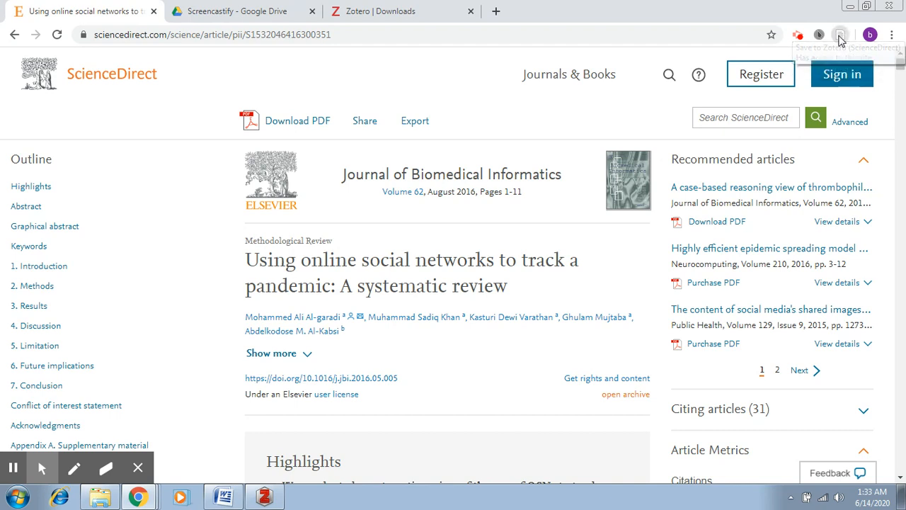
Save the Al-garadi review via the Zotero Connector into the Sentiment Analysis collection.
{"action": "left_click", "coordinate": [840, 34]}
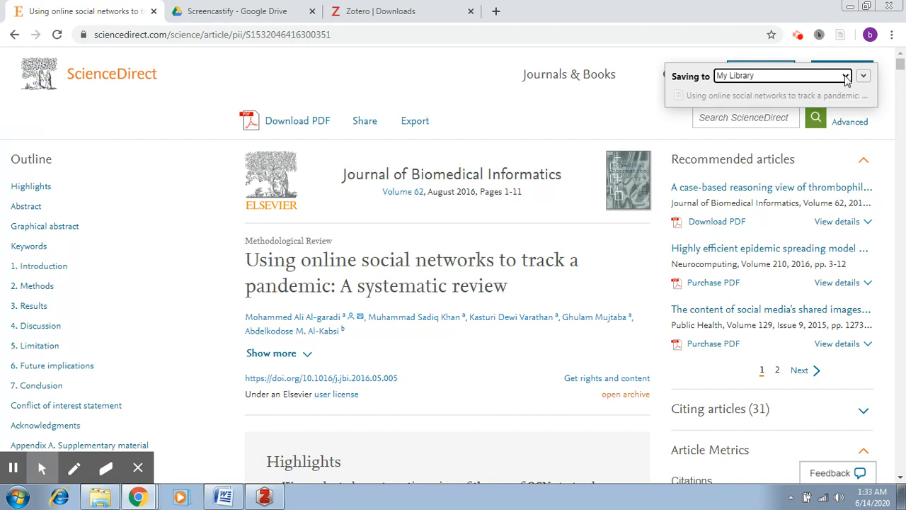
{"action": "left_click", "coordinate": [864, 77]}
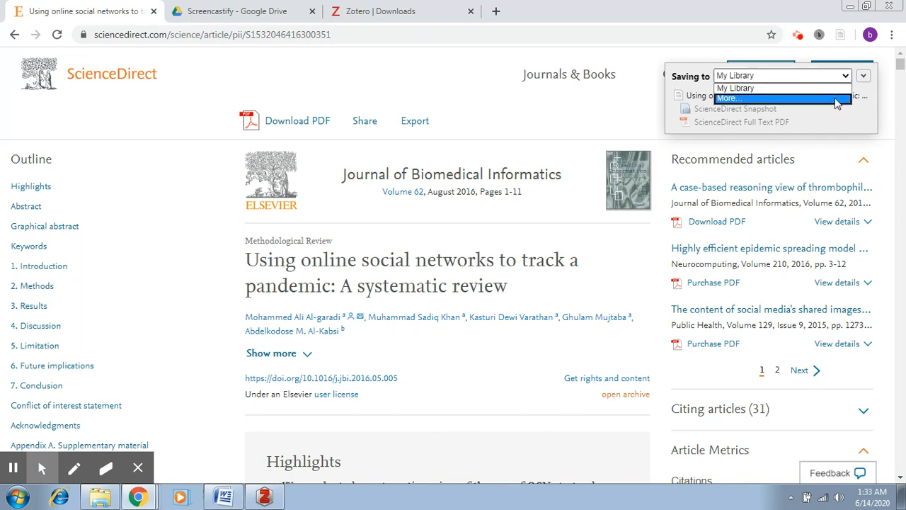
{"action": "left_click", "coordinate": [728, 99]}
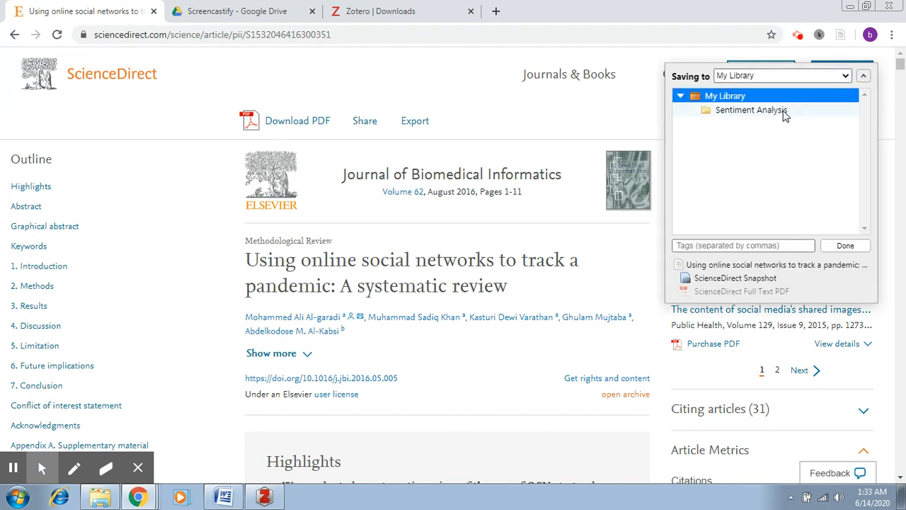
{"action": "left_click", "coordinate": [751, 111]}
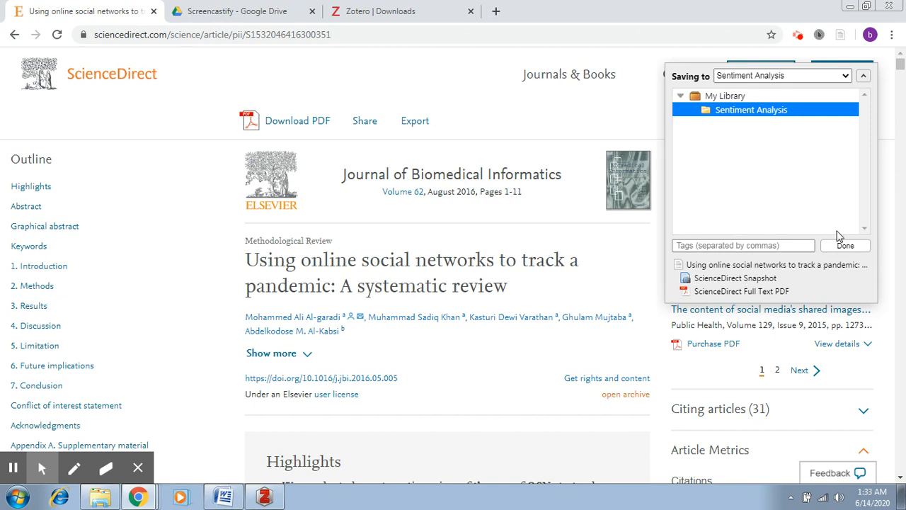
{"action": "left_click", "coordinate": [844, 245]}
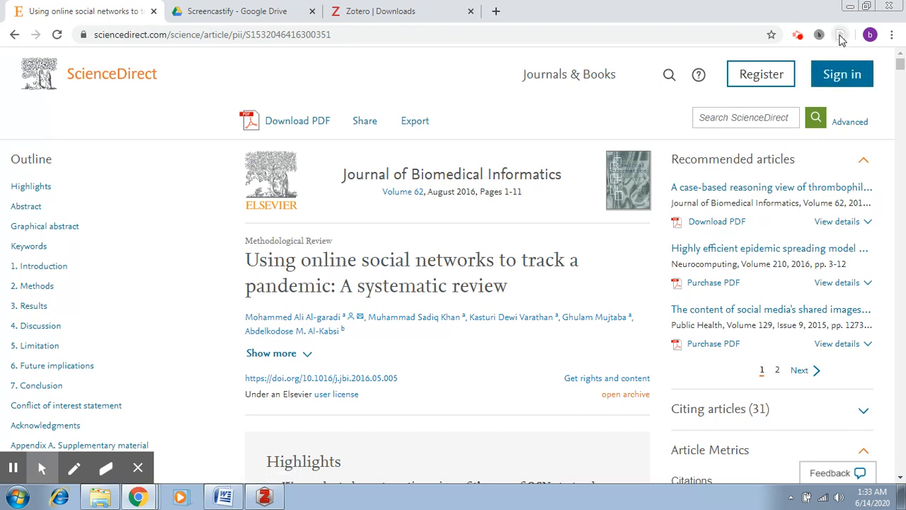
{"action": "mouse_move", "coordinate": [841, 34]}
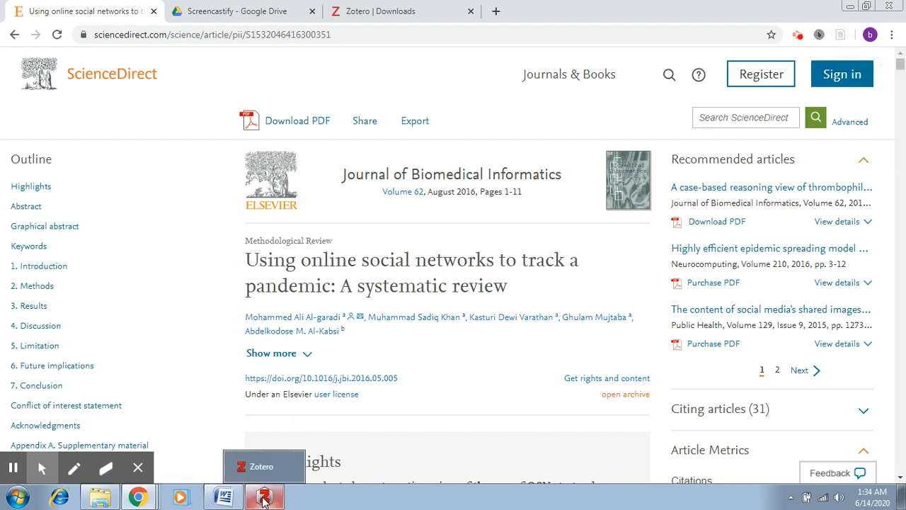
Check the saved review's Info metadata and view it in the Sentiment Analysis collection.
{"action": "left_click", "coordinate": [263, 496]}
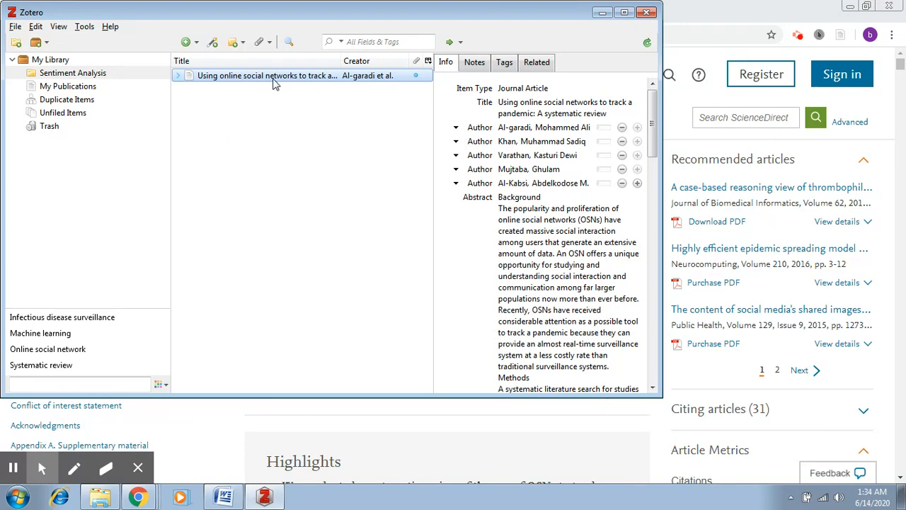
{"action": "mouse_move", "coordinate": [309, 83]}
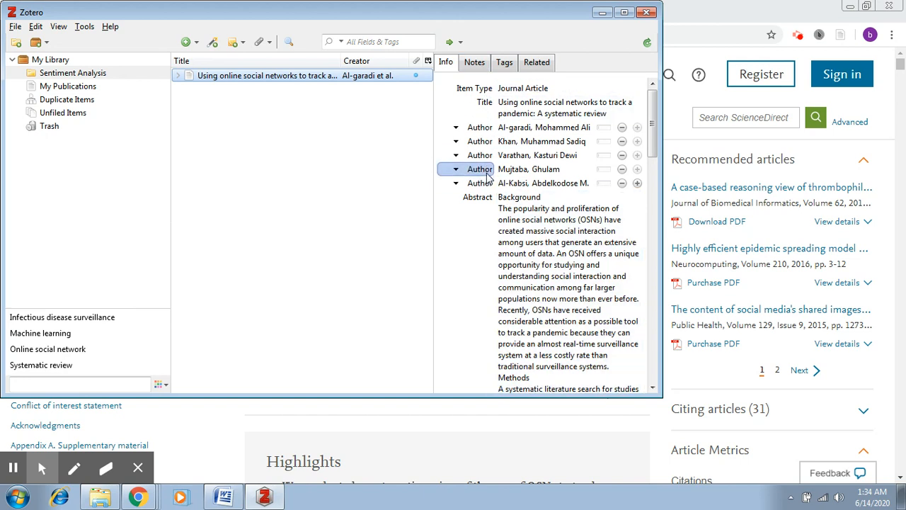
{"action": "left_click", "coordinate": [567, 106]}
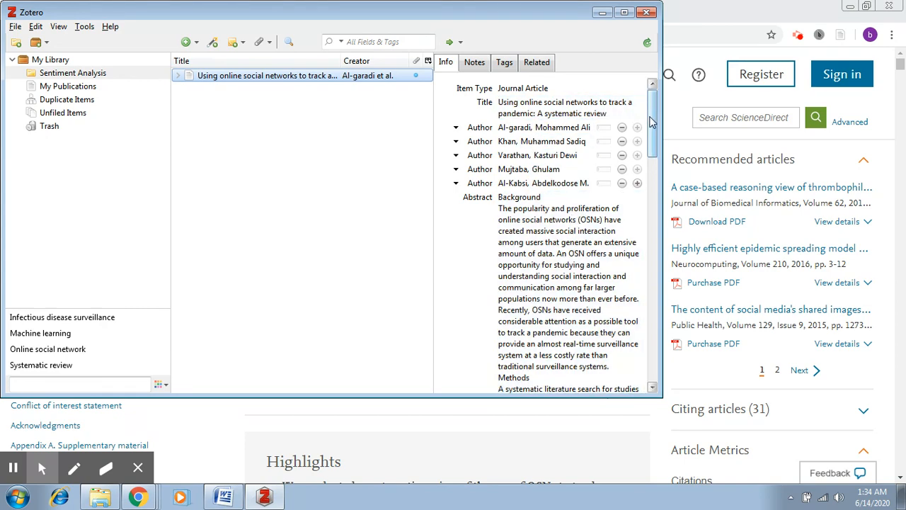
{"action": "scroll", "scroll_direction": "down", "scroll_amount": 3}
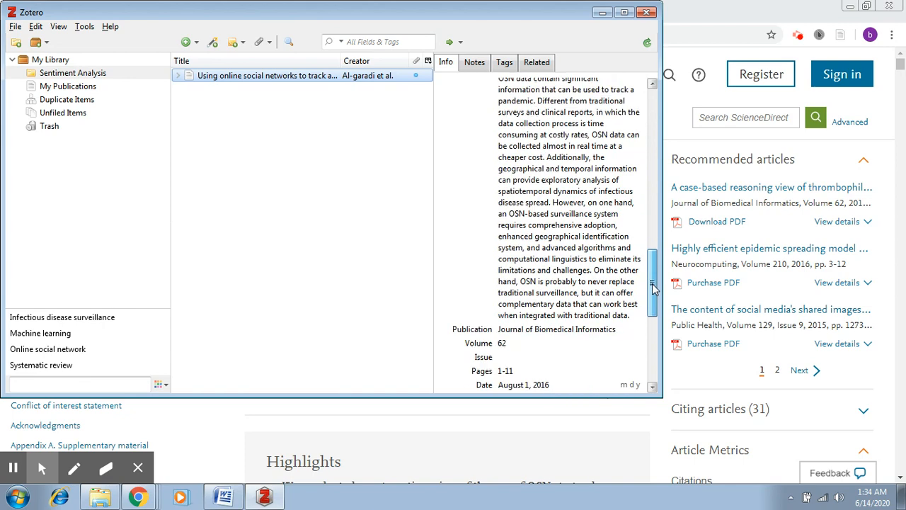
{"action": "scroll", "scroll_direction": "down", "scroll_amount": 3}
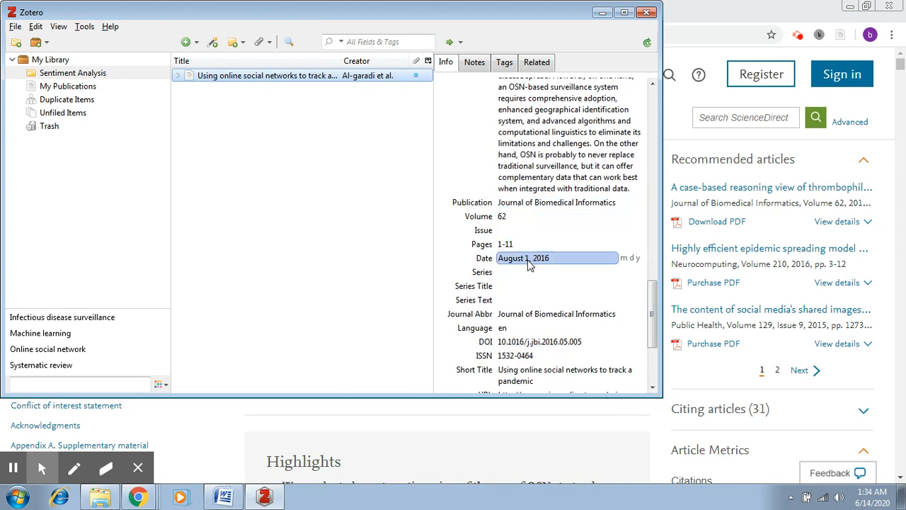
{"action": "scroll", "scroll_direction": "down", "scroll_amount": 3}
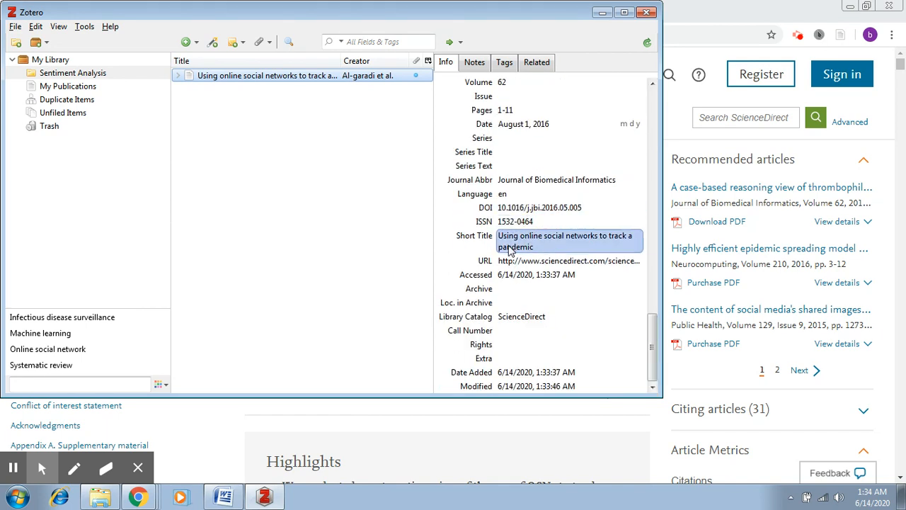
{"action": "left_click", "coordinate": [536, 275]}
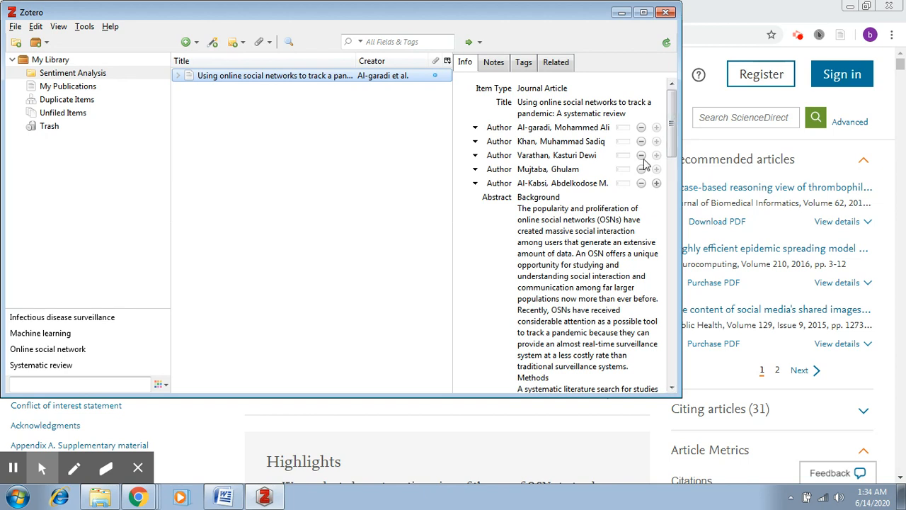
{"action": "mouse_move", "coordinate": [376, 91]}
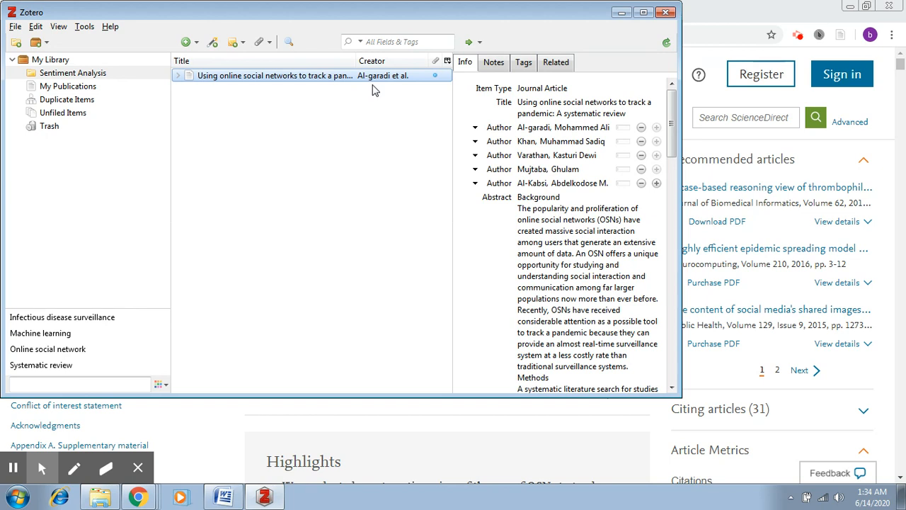
{"action": "left_click", "coordinate": [74, 72]}
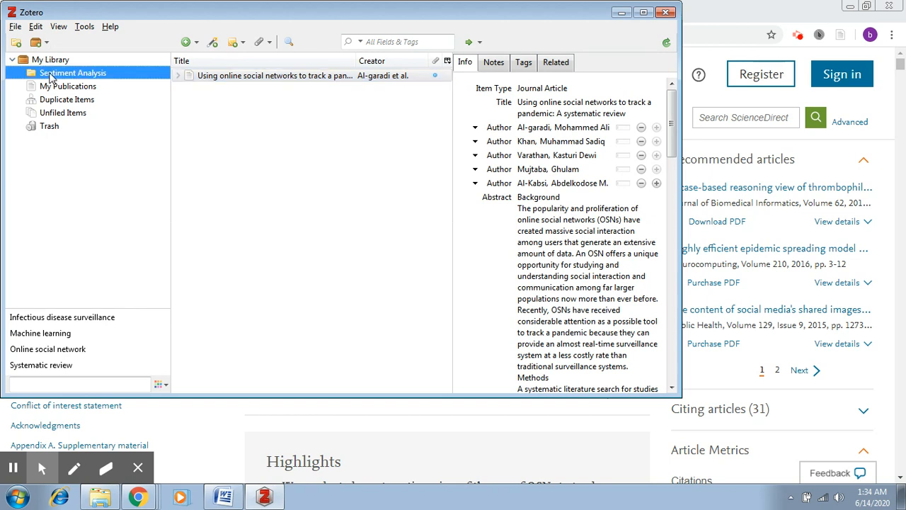
{"action": "mouse_move", "coordinate": [197, 93]}
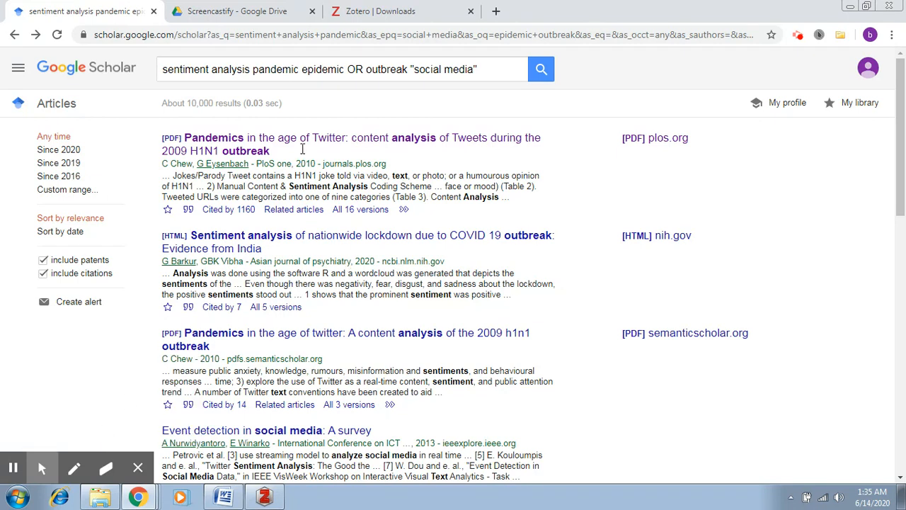
{"action": "mouse_move", "coordinate": [303, 141]}
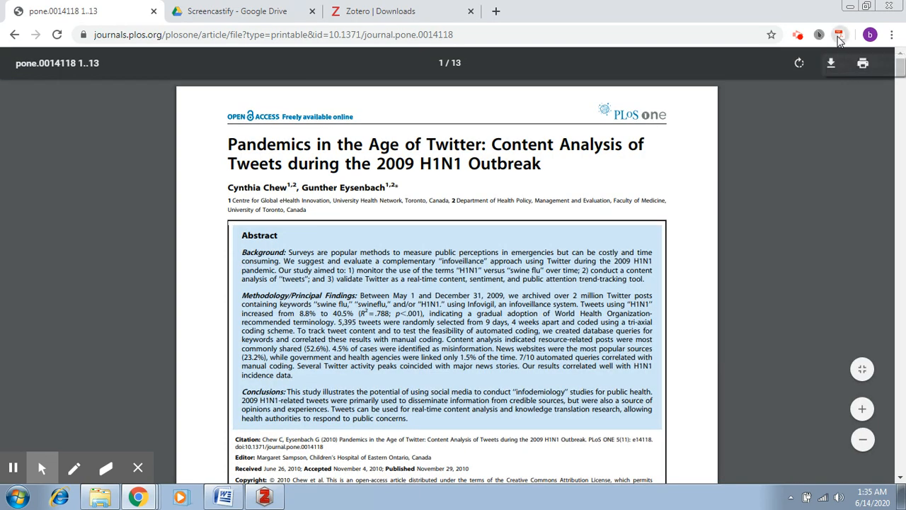
Start saving Chew and Eysenbach's H1N1 study via the Connector to Sentiment Analysis.
{"action": "left_click", "coordinate": [840, 34]}
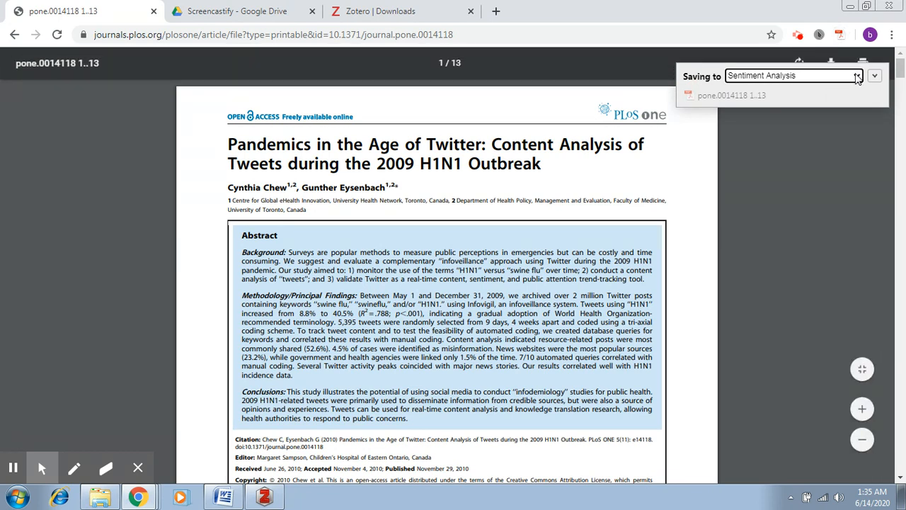
{"action": "left_click", "coordinate": [875, 75]}
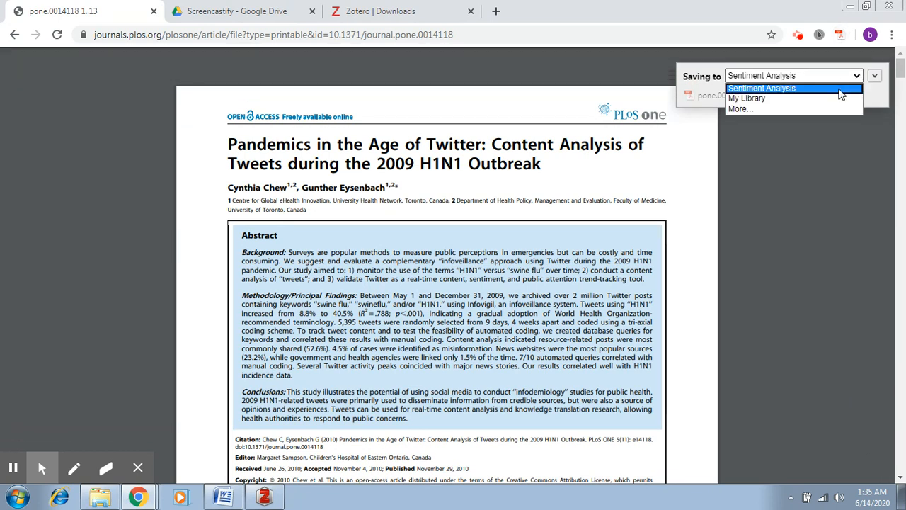